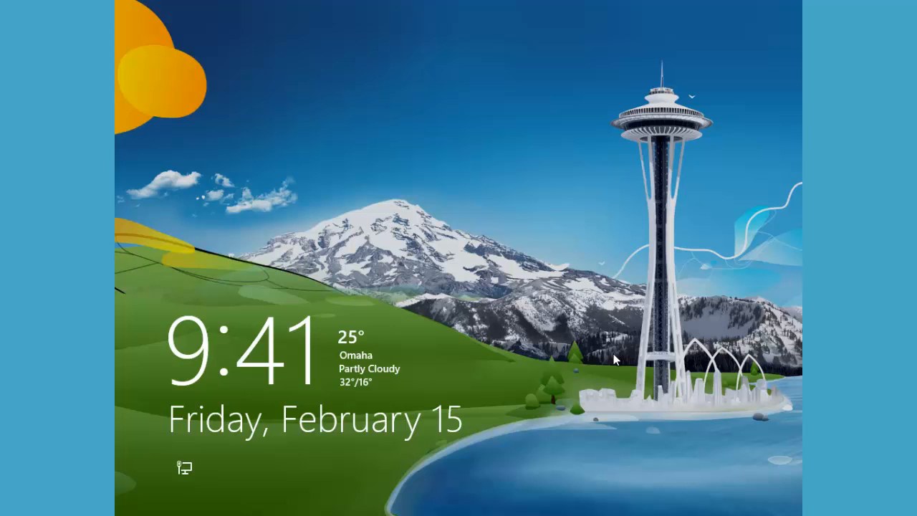
mouse_move(497, 212)
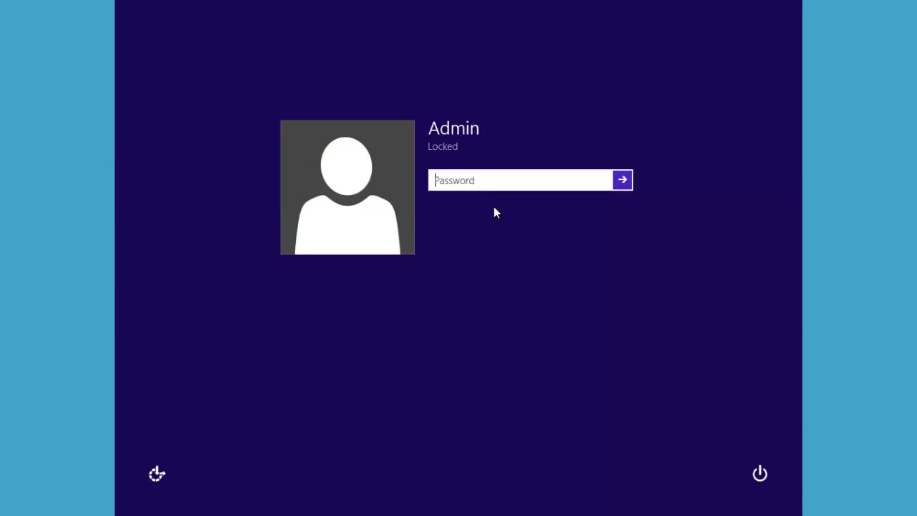
Step: Enter the account password and submit it to sign in
type("password")
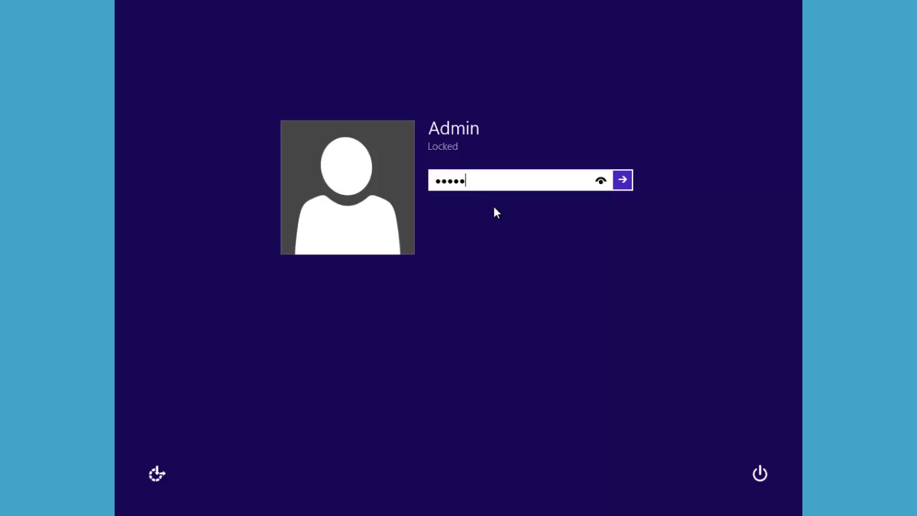
left_click(622, 179)
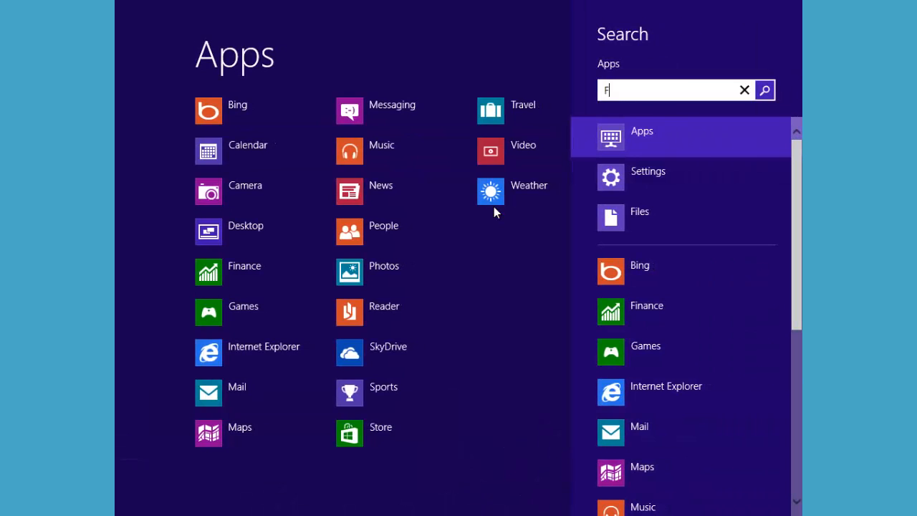
Step: Search the Start screen apps for 'File Explorer'
type("ile Exp")
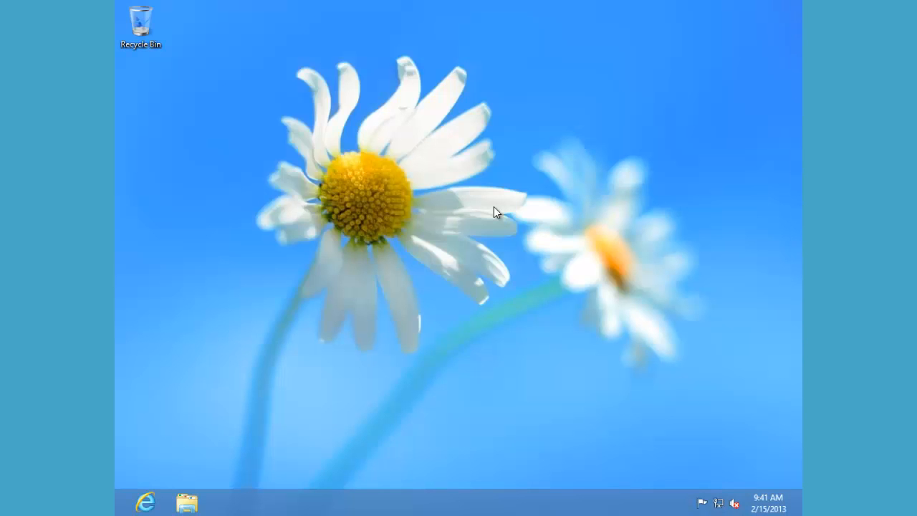
Step: Open File Explorer on Local Disk (C:) and add a new folder named Toolbar there
left_click(186, 502)
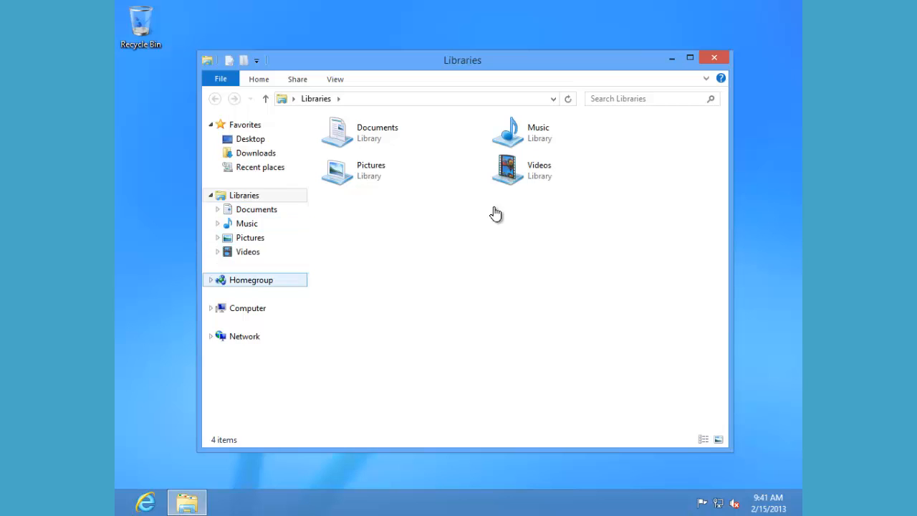
left_click(247, 308)
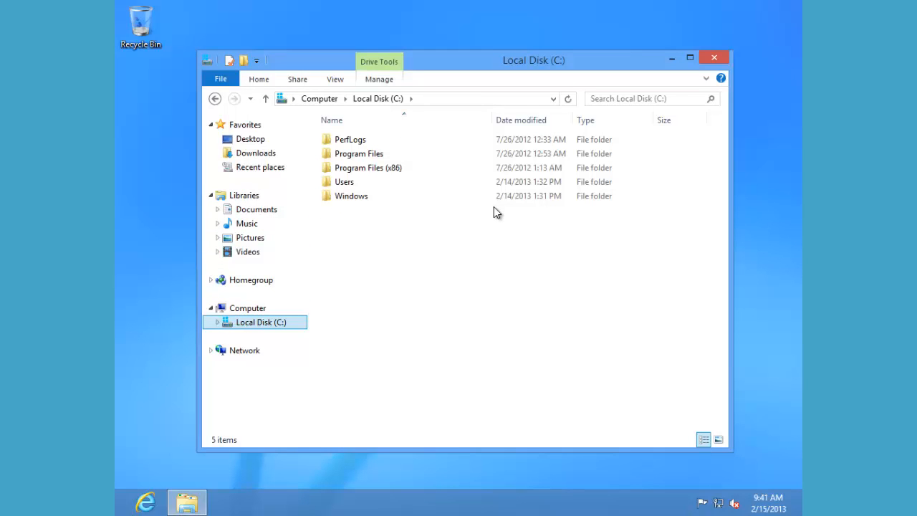
right_click(498, 213)
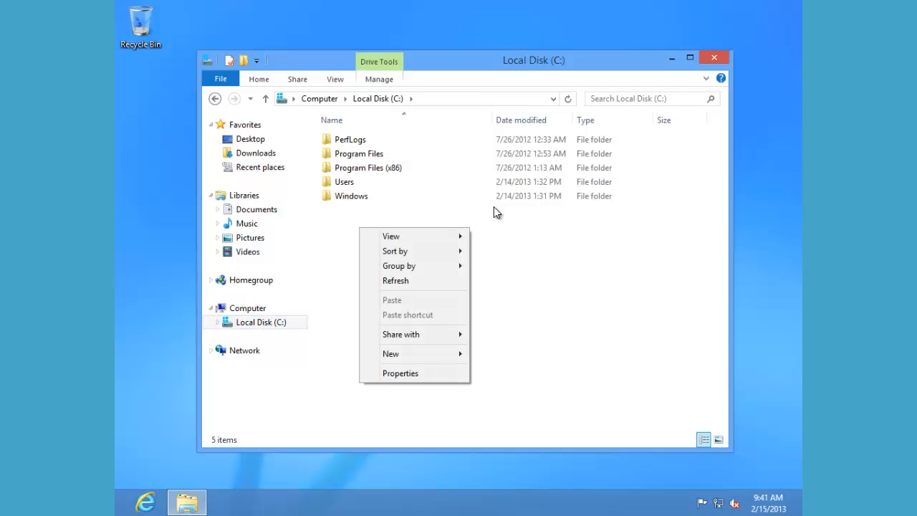
mouse_move(390, 353)
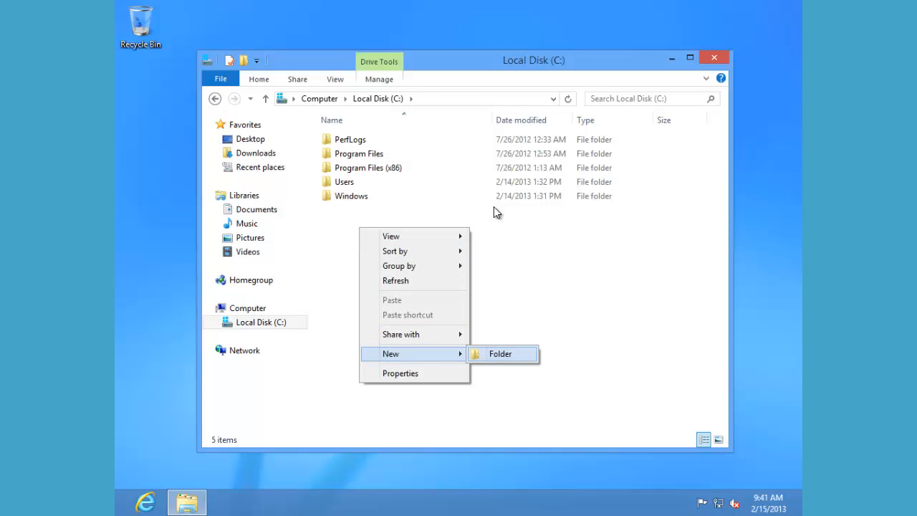
left_click(501, 353)
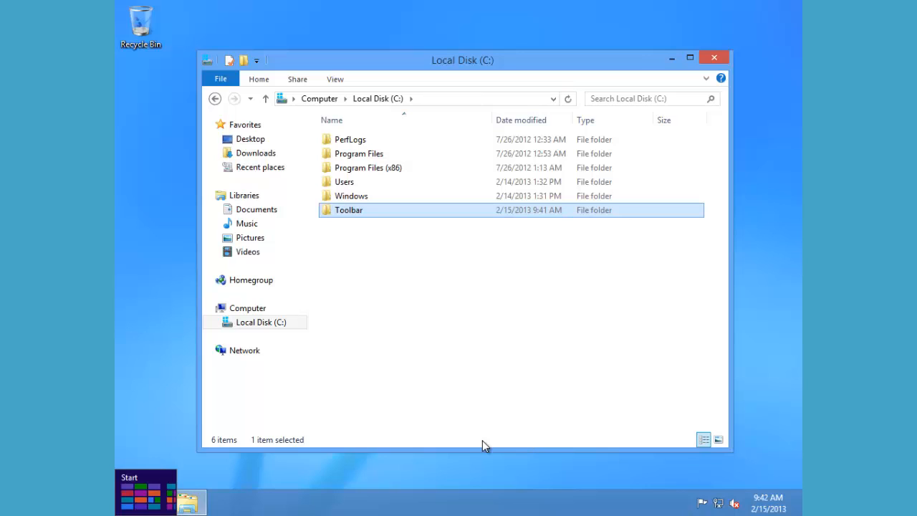
mouse_move(412, 457)
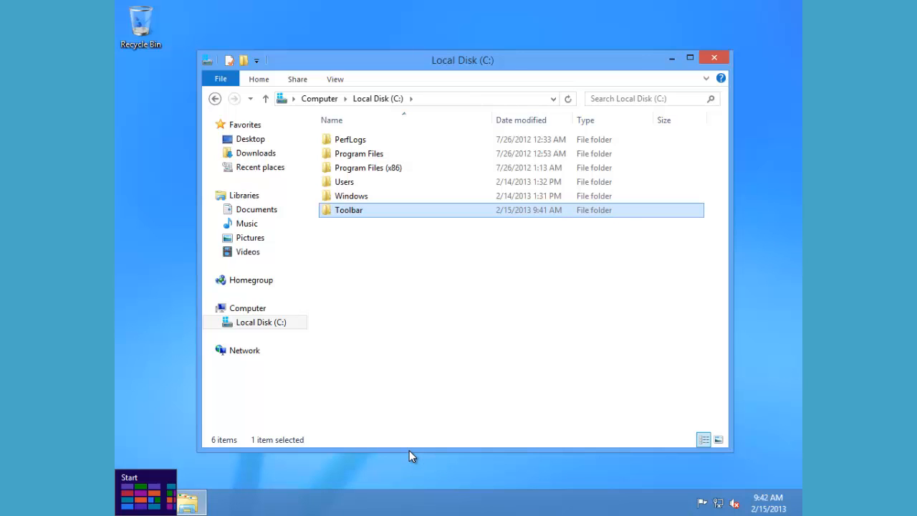
mouse_move(489, 509)
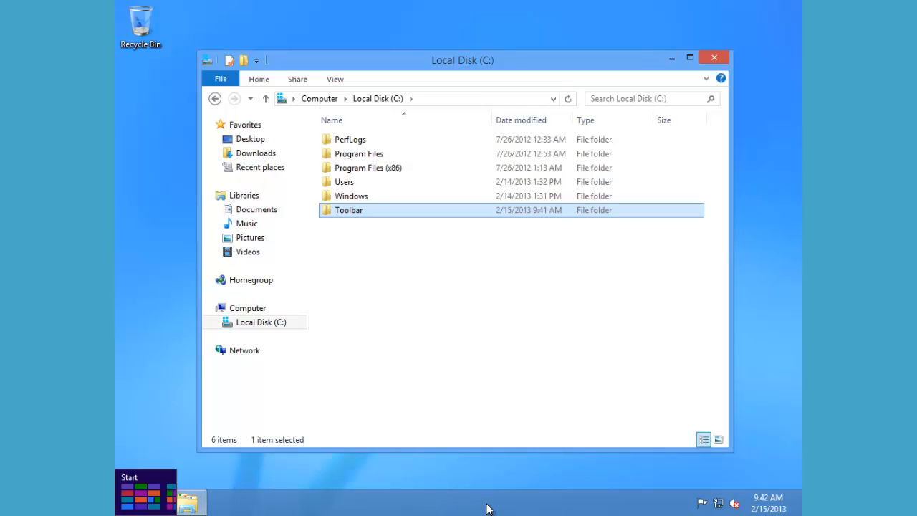
Step: Add a new taskbar toolbar using the C:\Toolbar folder
right_click(487, 502)
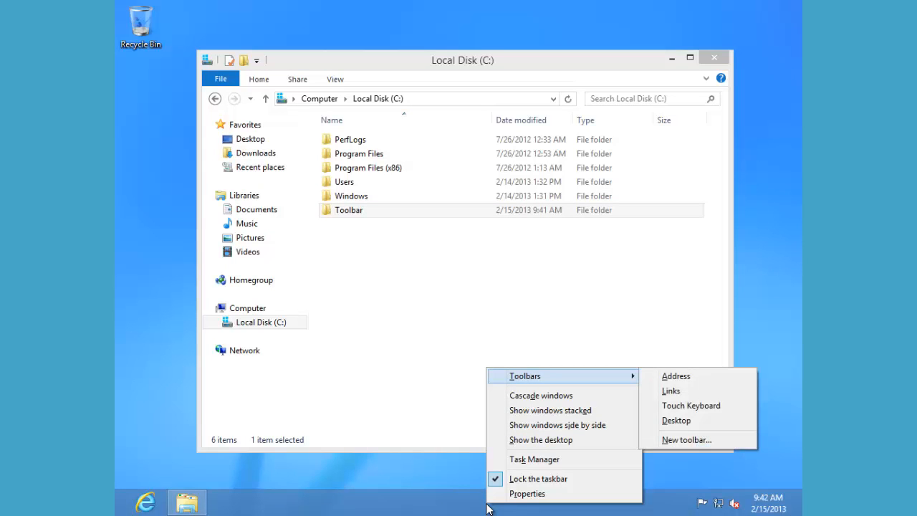
mouse_move(685, 440)
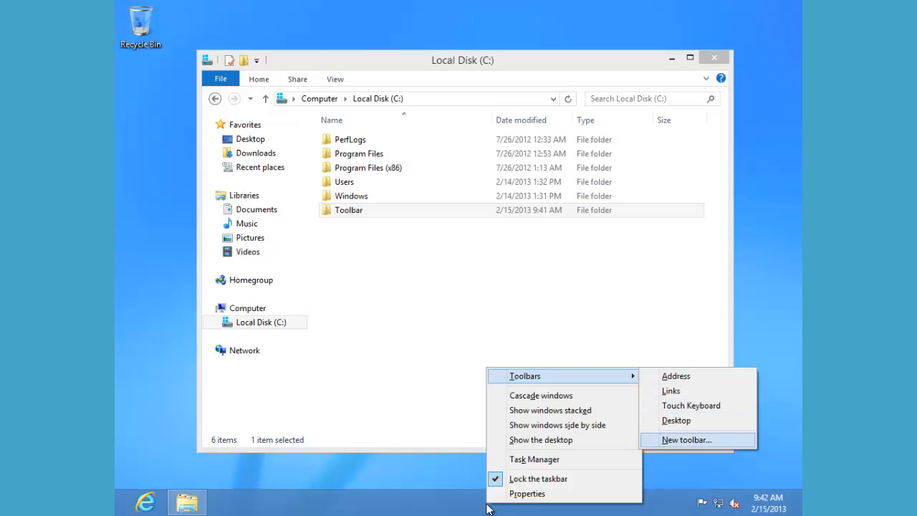
left_click(685, 439)
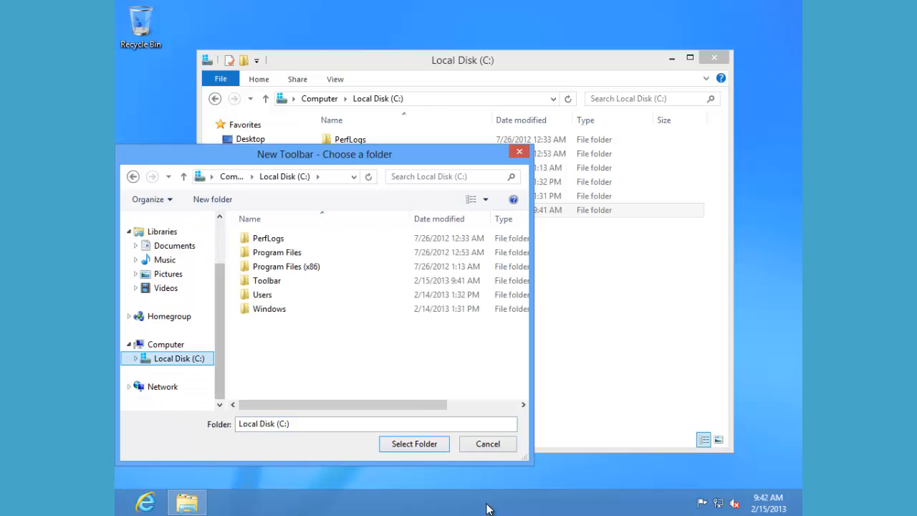
left_click(267, 281)
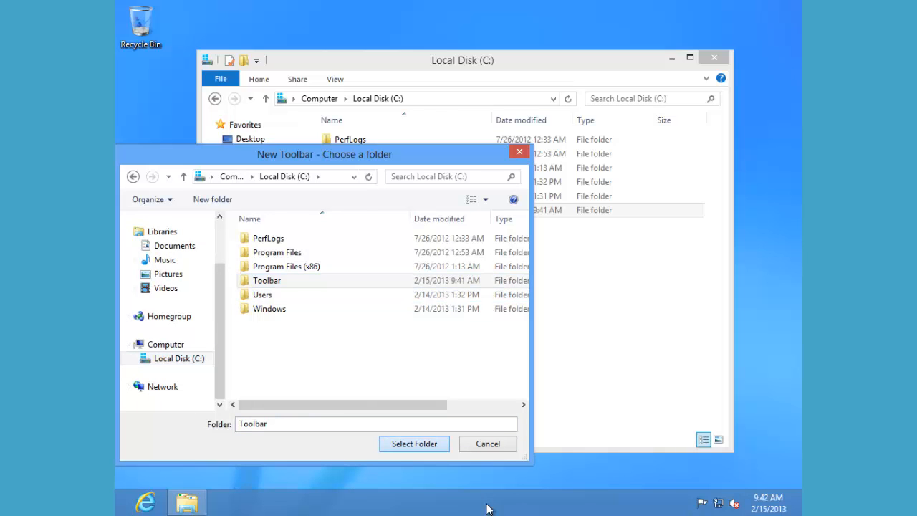
left_click(414, 443)
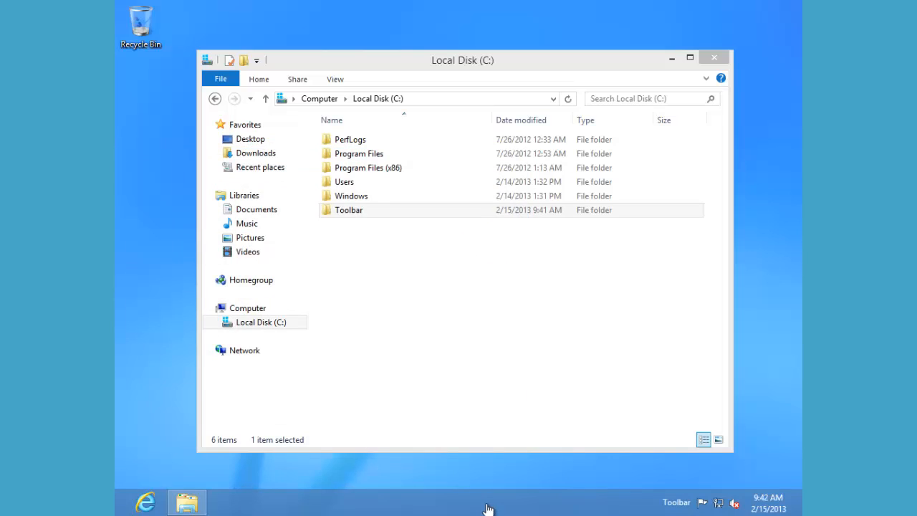
mouse_move(578, 441)
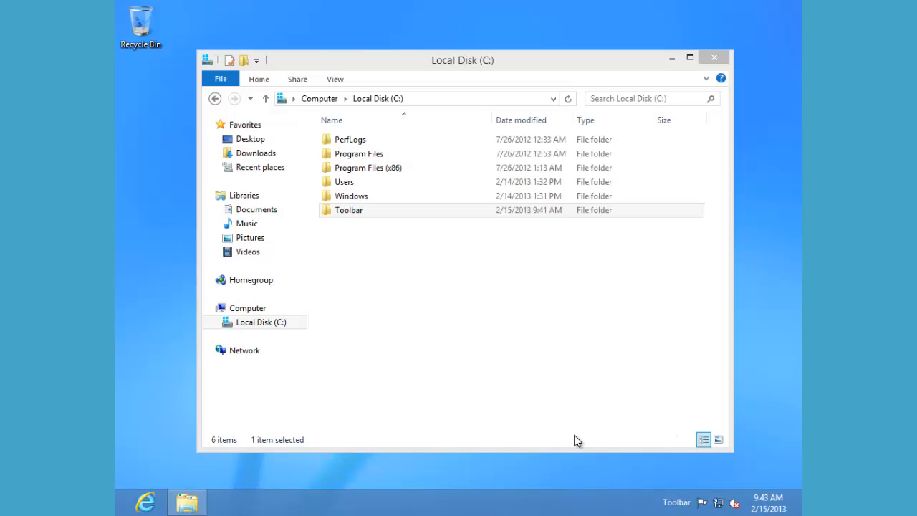
mouse_move(685, 511)
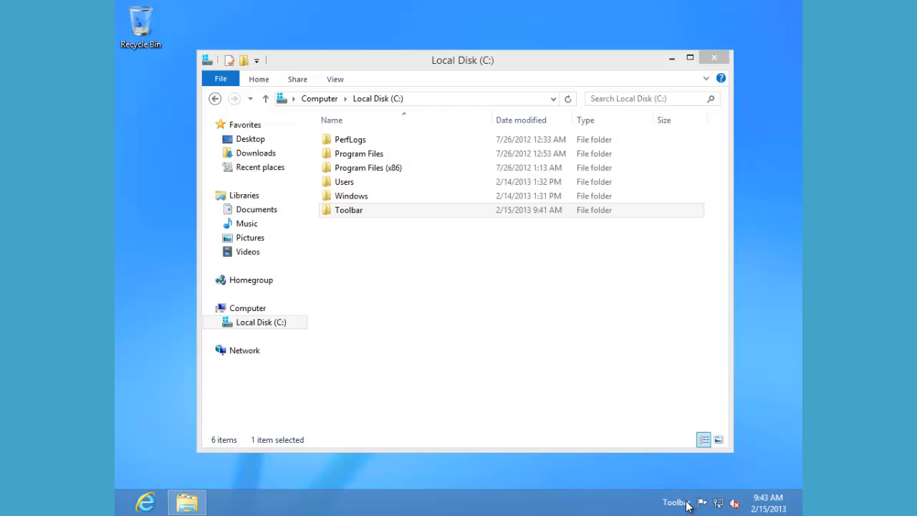
mouse_move(479, 370)
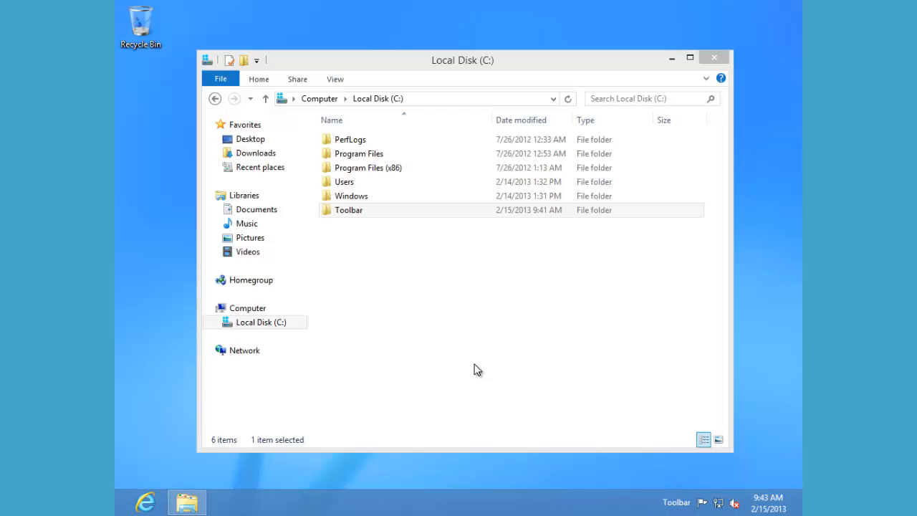
mouse_move(359, 215)
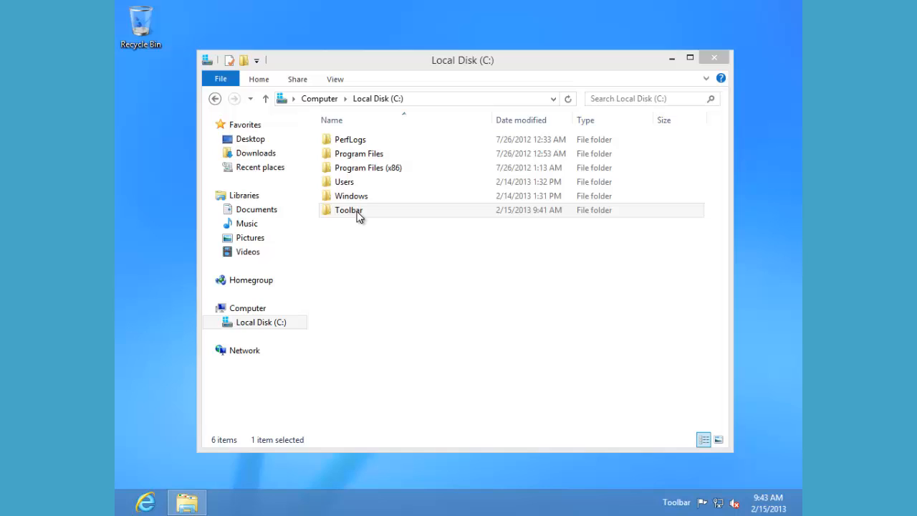
Step: Open the Toolbar folder and choose New > Shortcut inside it
double_click(349, 210)
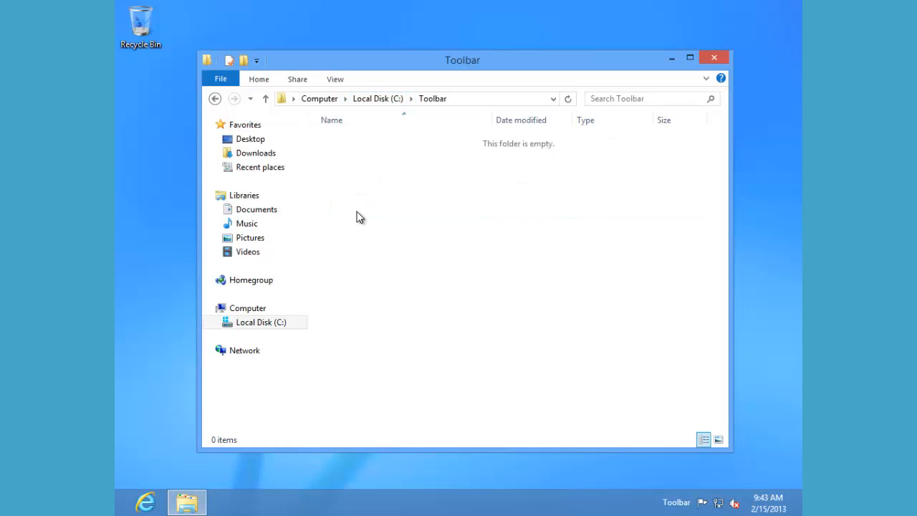
right_click(360, 217)
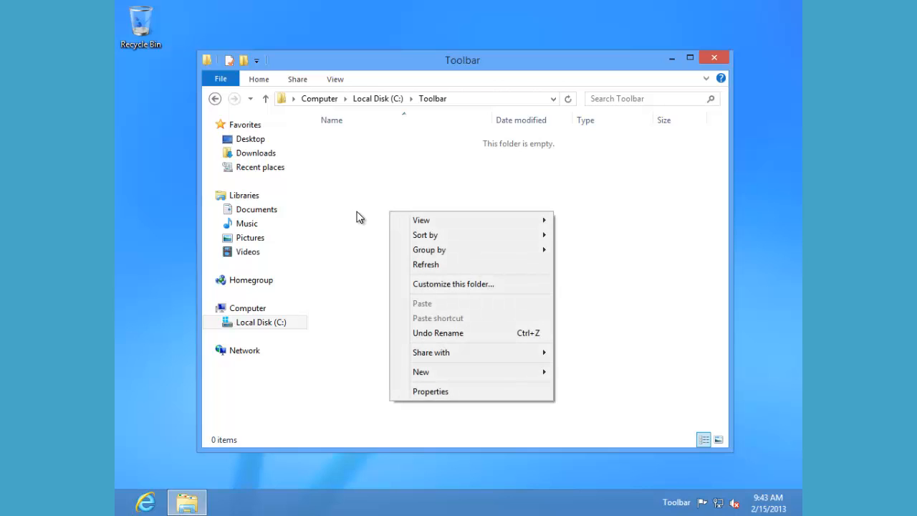
left_click(422, 371)
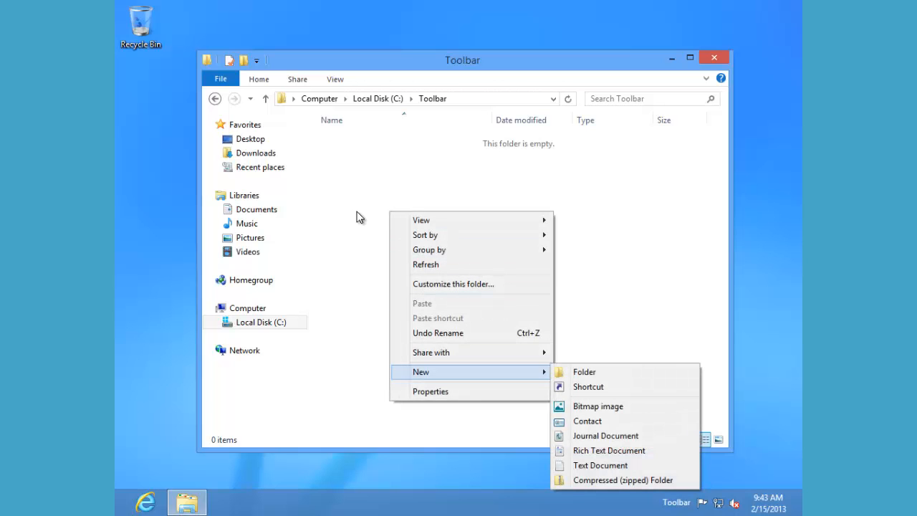
left_click(588, 386)
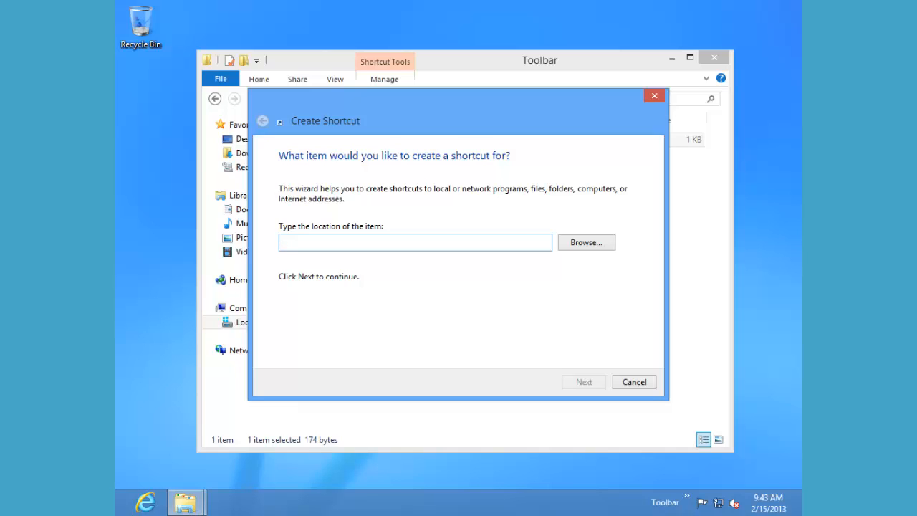
Step: Enter 'shutdown.exe /l' as the shortcut's item location
type("shutdown.exe /")
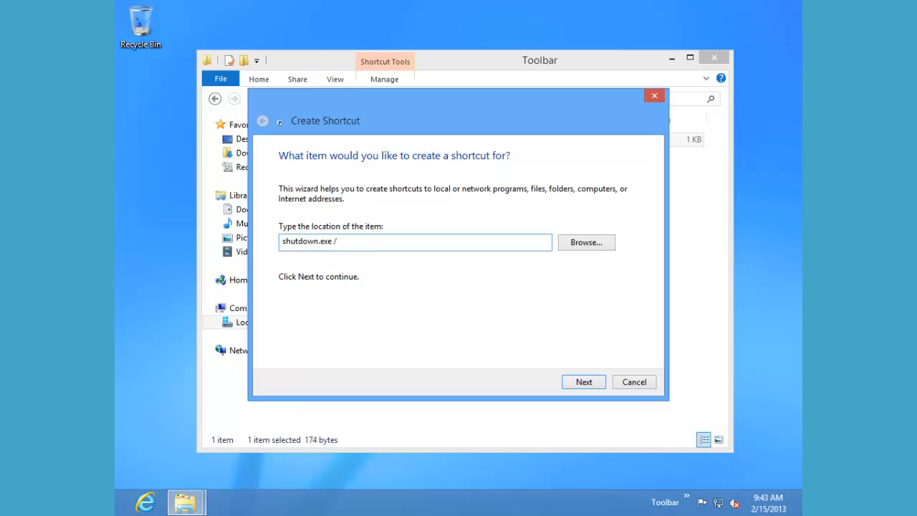
type("l")
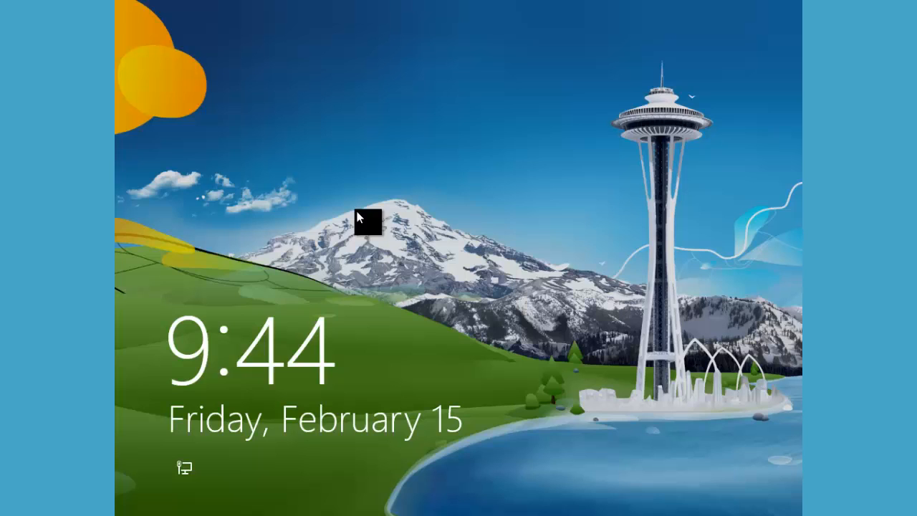
mouse_move(629, 435)
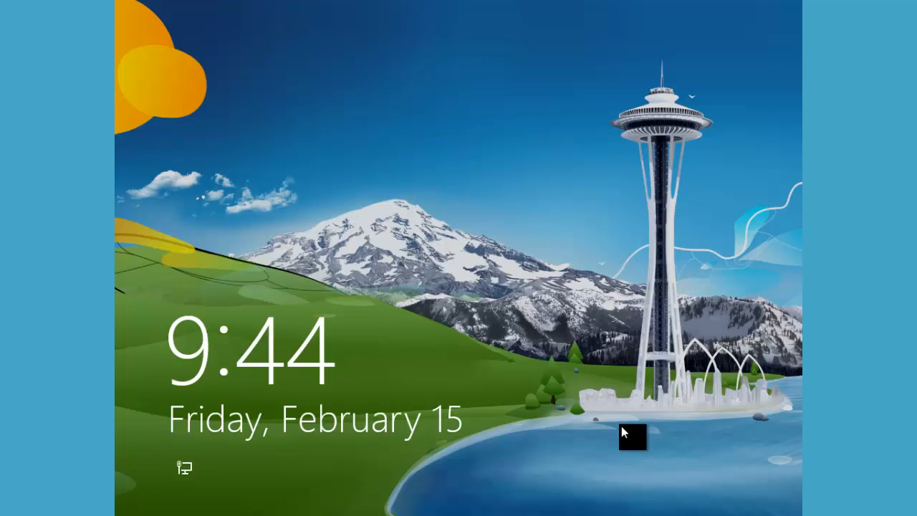